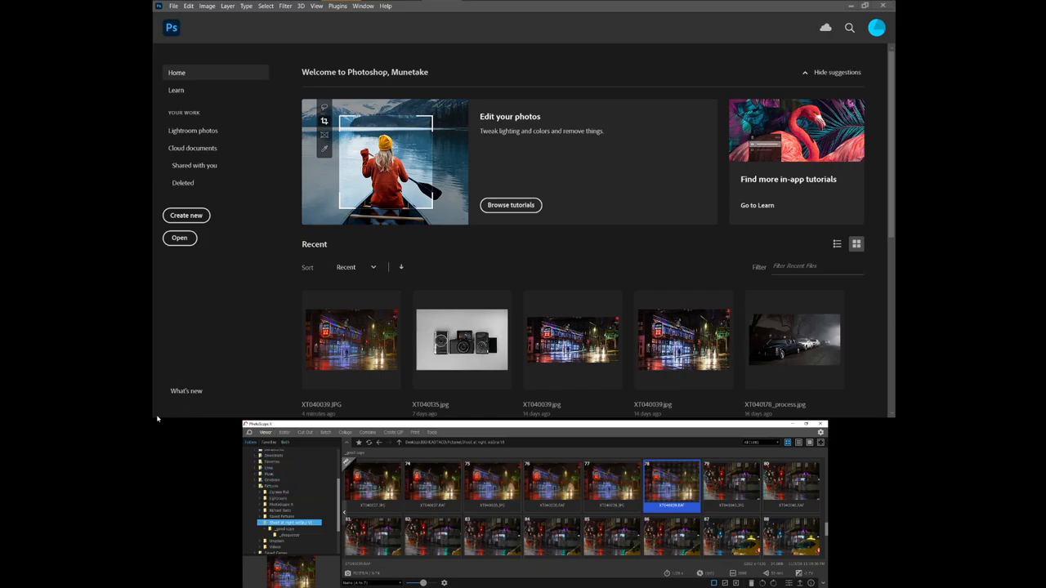
mouse_move(294, 306)
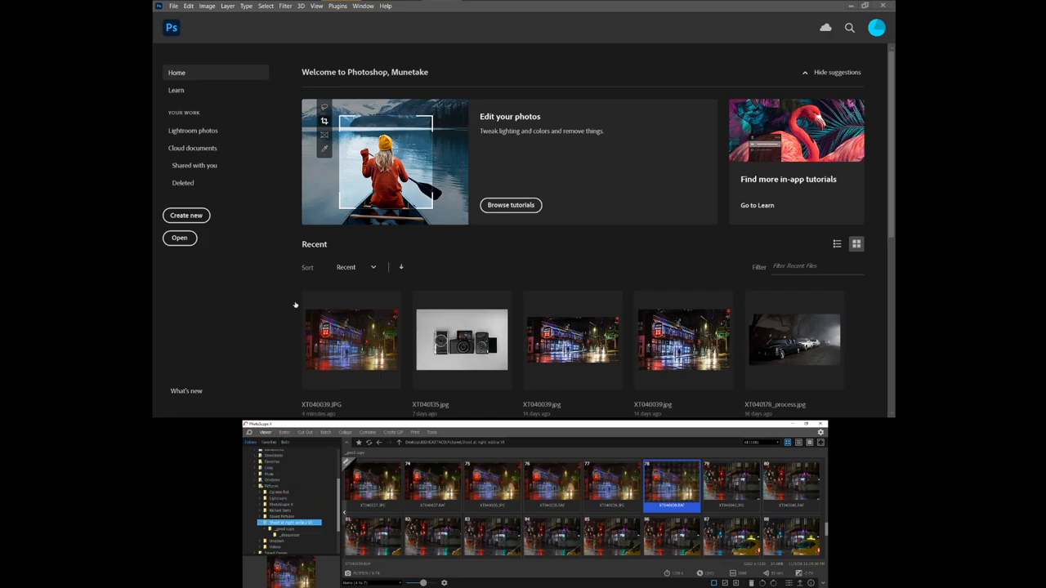
Step: Open the night street RAF file from the night photos folder so Camera Raw launches
left_click(281, 474)
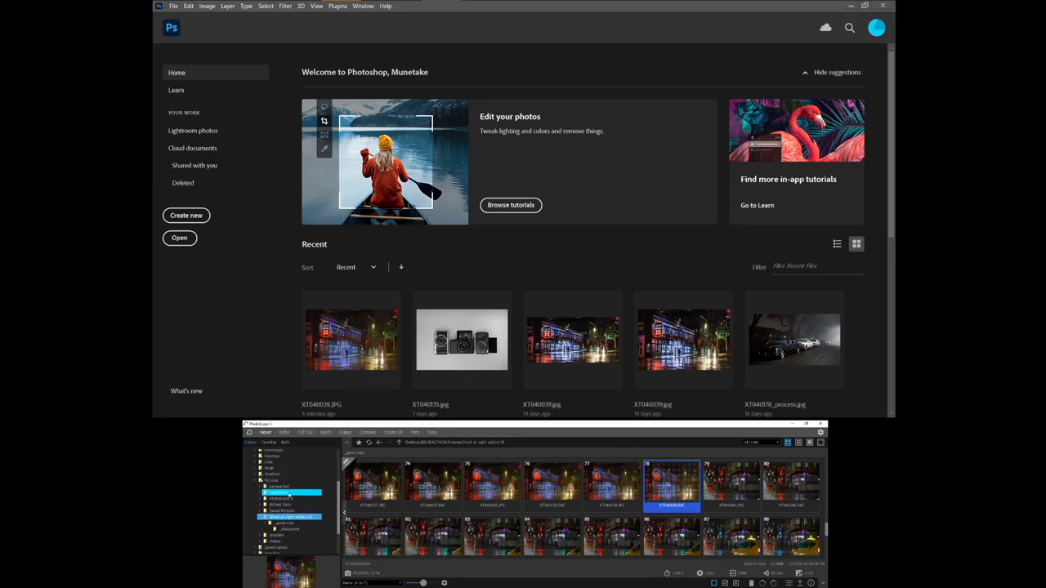
left_click(291, 516)
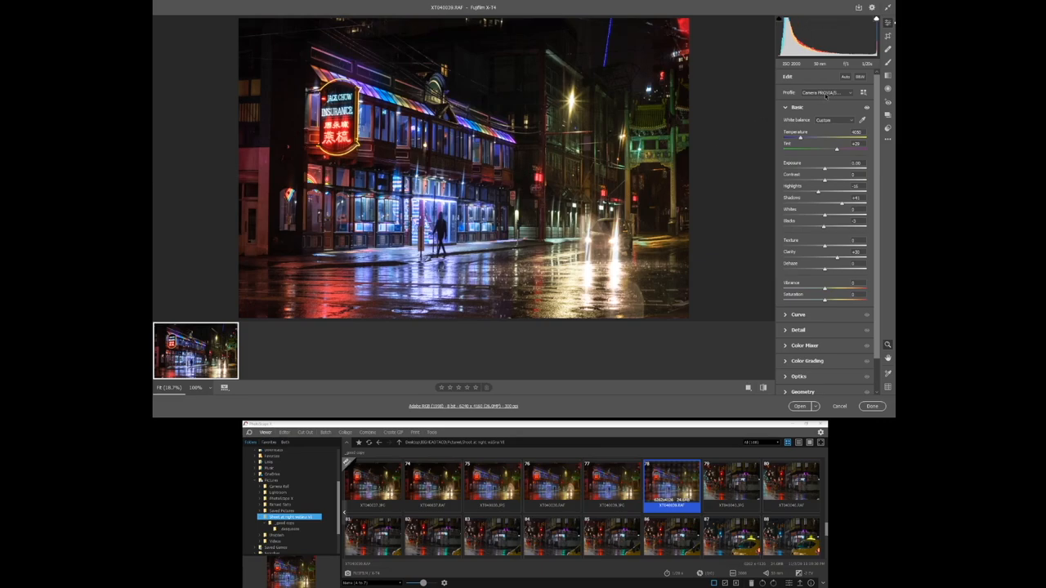
Step: Apply the Camera Matching Provia profile to the night street photo
left_click(827, 92)
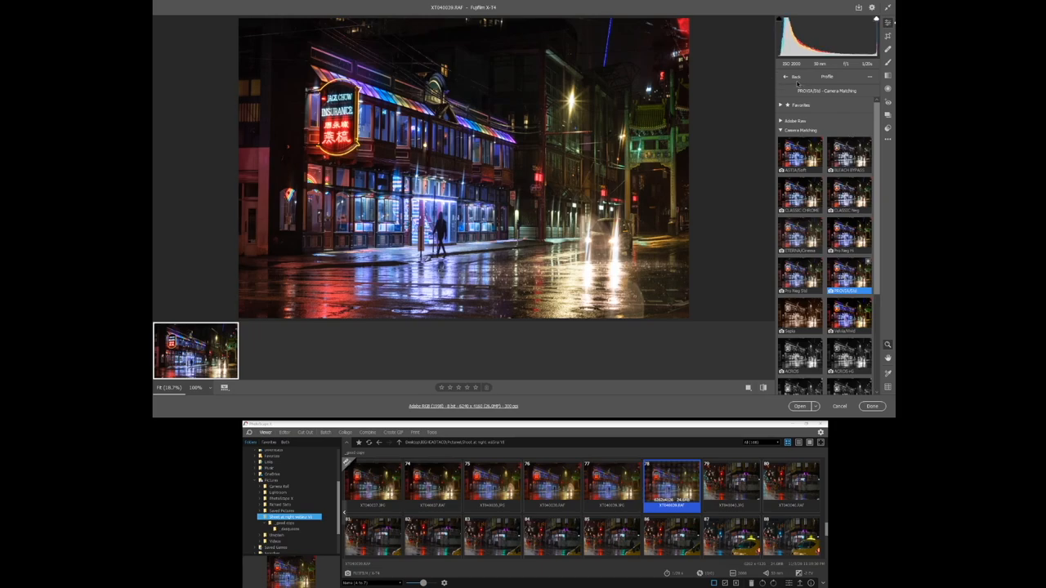
left_click(794, 77)
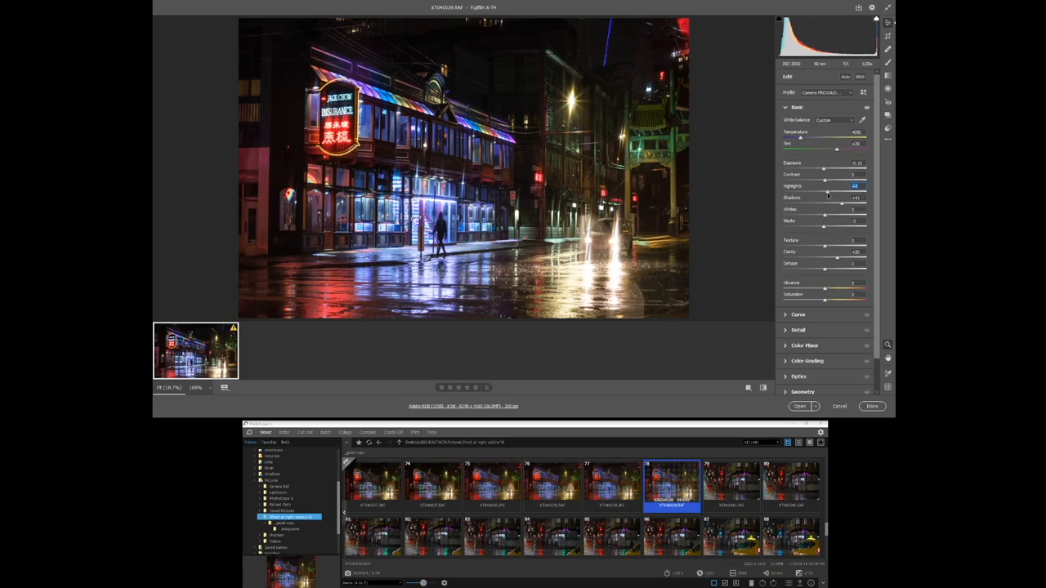
Step: Adjust the Highlights slider in the Basic panel to fine-tune the photo's tone
left_click_drag(827, 193, 837, 193)
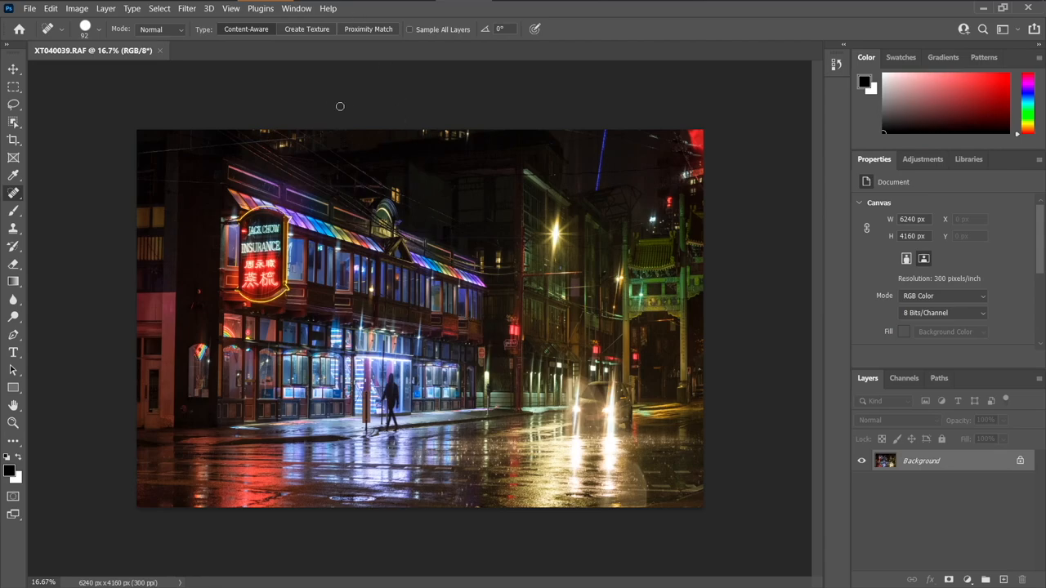
Step: Sharpen the photo with Unsharp Mask at about 71% amount, previewing on the INSURANCE sign
left_click(186, 8)
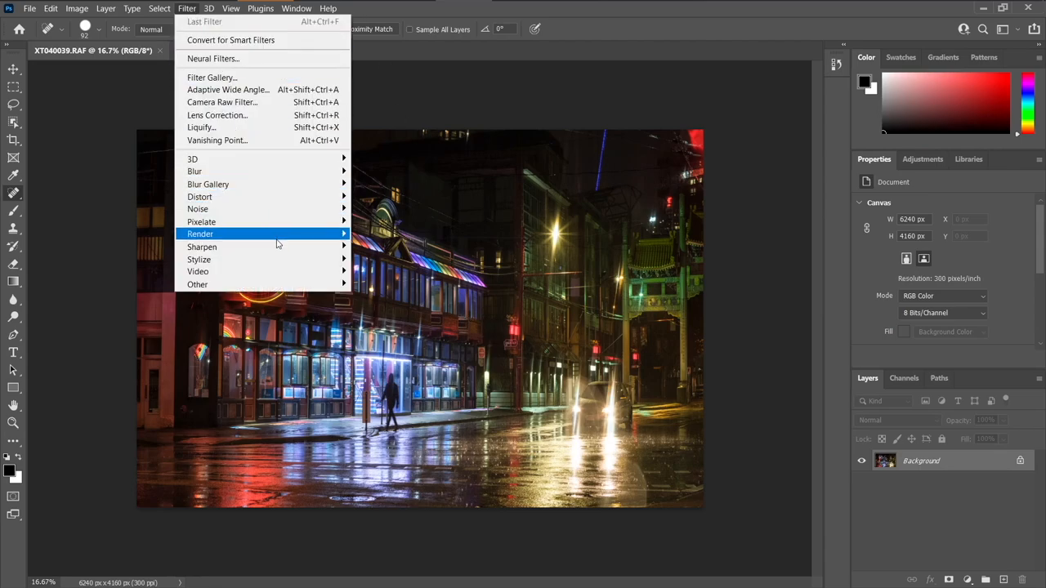
mouse_move(202, 247)
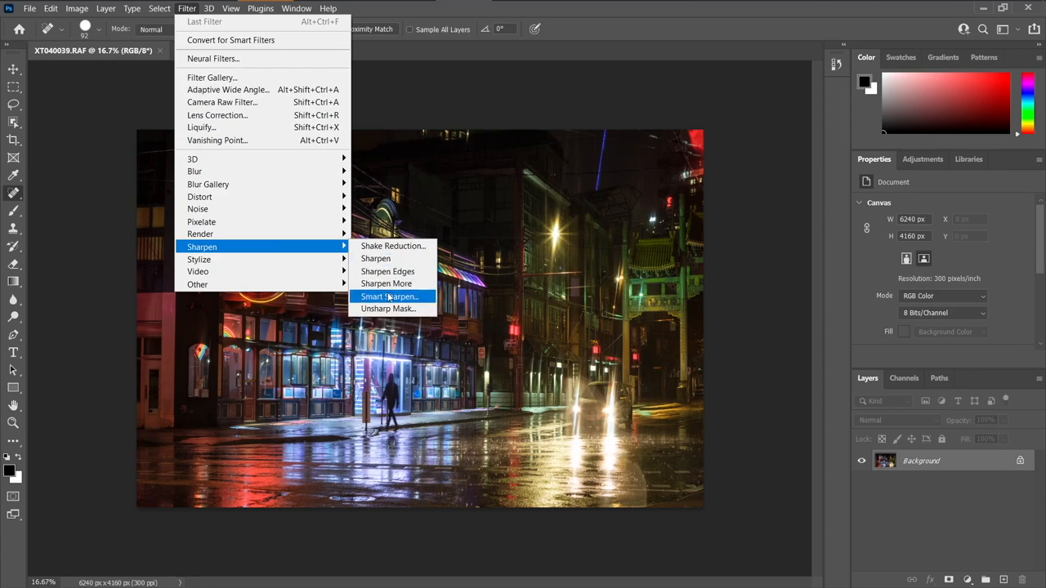
left_click(388, 309)
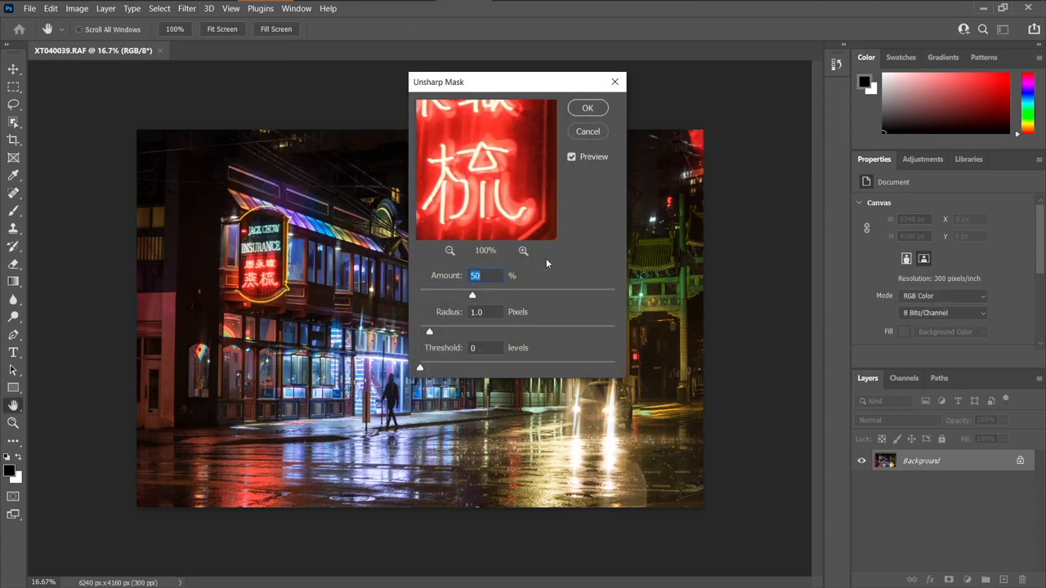
left_click_drag(487, 172, 493, 200)
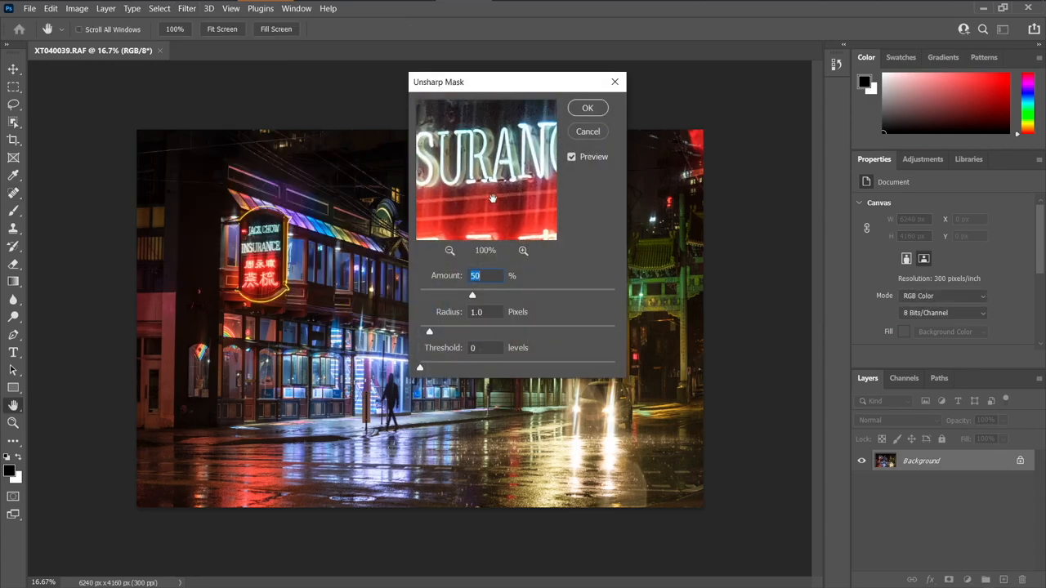
left_click_drag(472, 294, 480, 294)
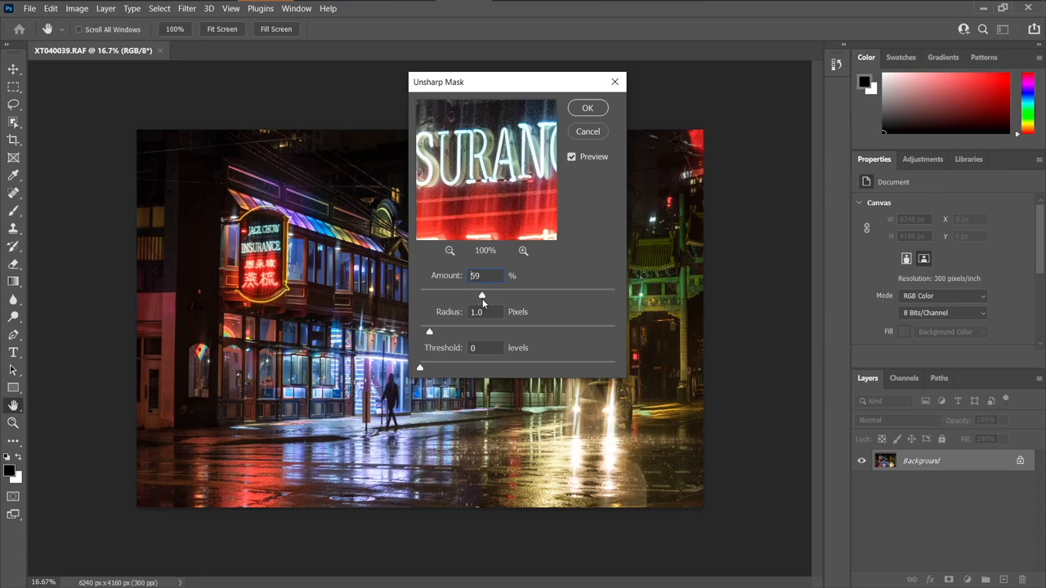
left_click_drag(481, 294, 493, 294)
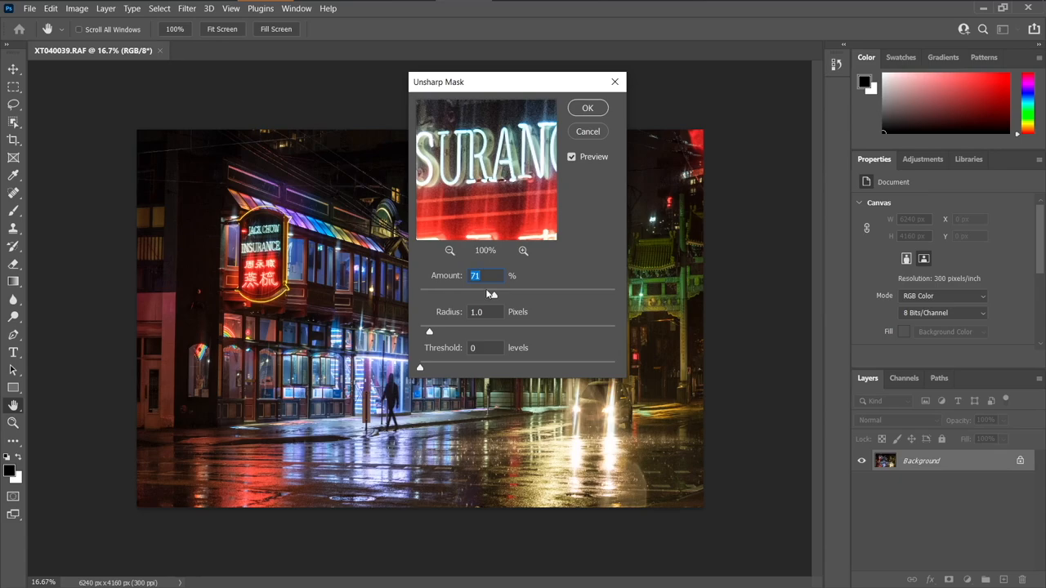
left_click(586, 108)
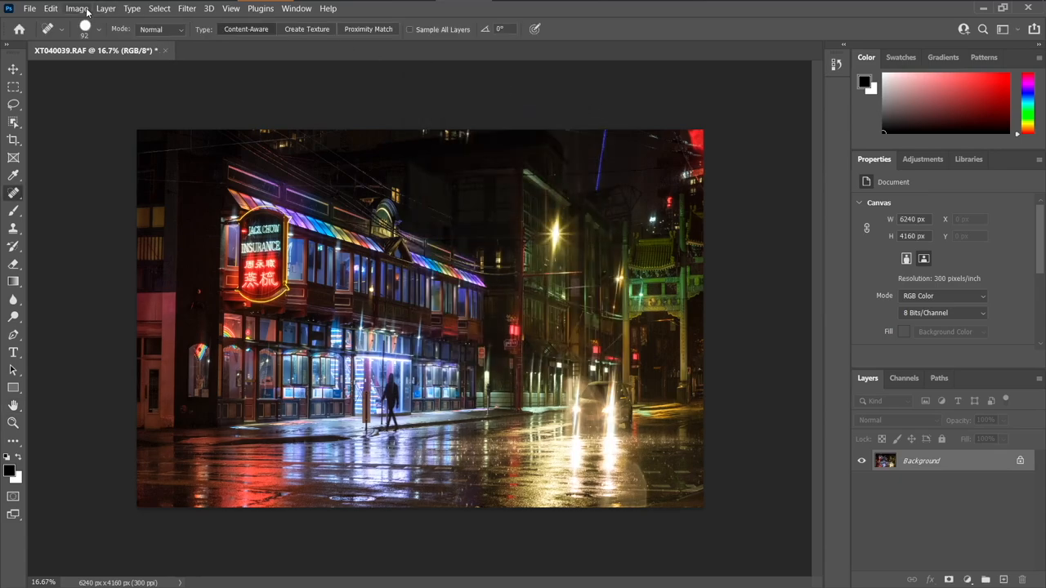
Step: Bring up Image Size, showing the photo at 6240 × 4160 pixels
left_click(75, 8)
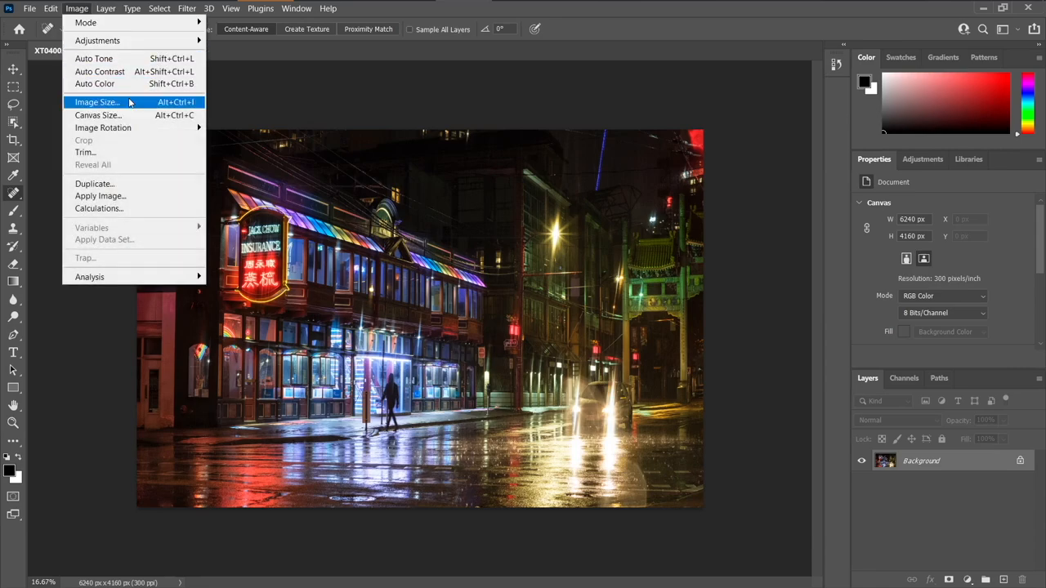
left_click(97, 101)
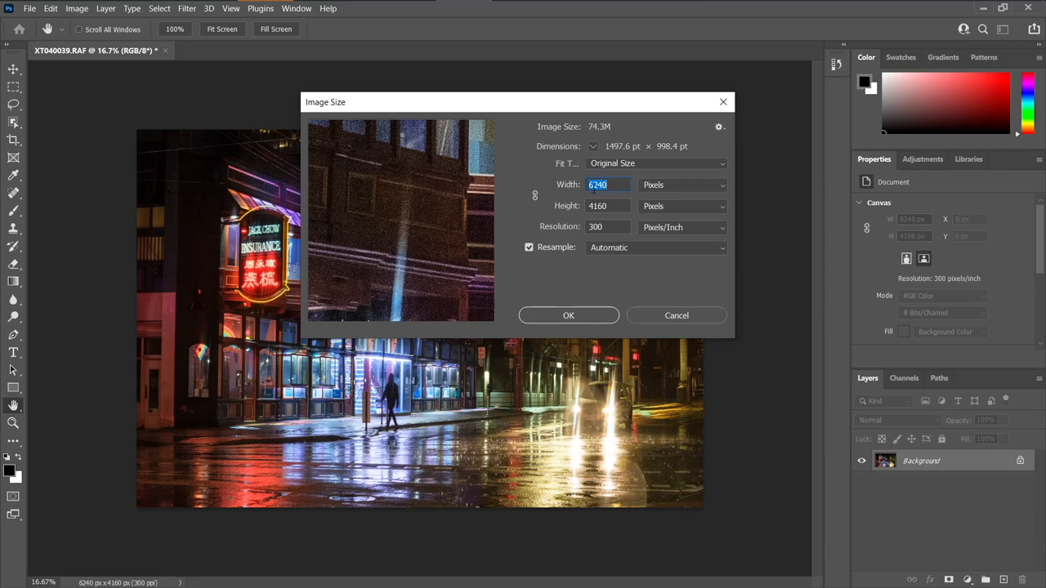
mouse_move(525, 341)
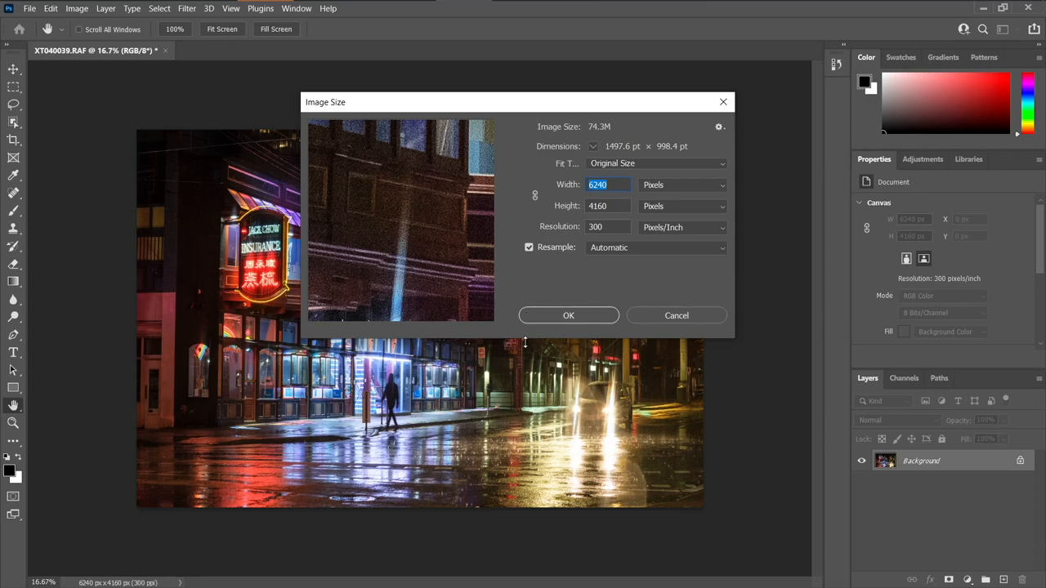
mouse_move(690, 431)
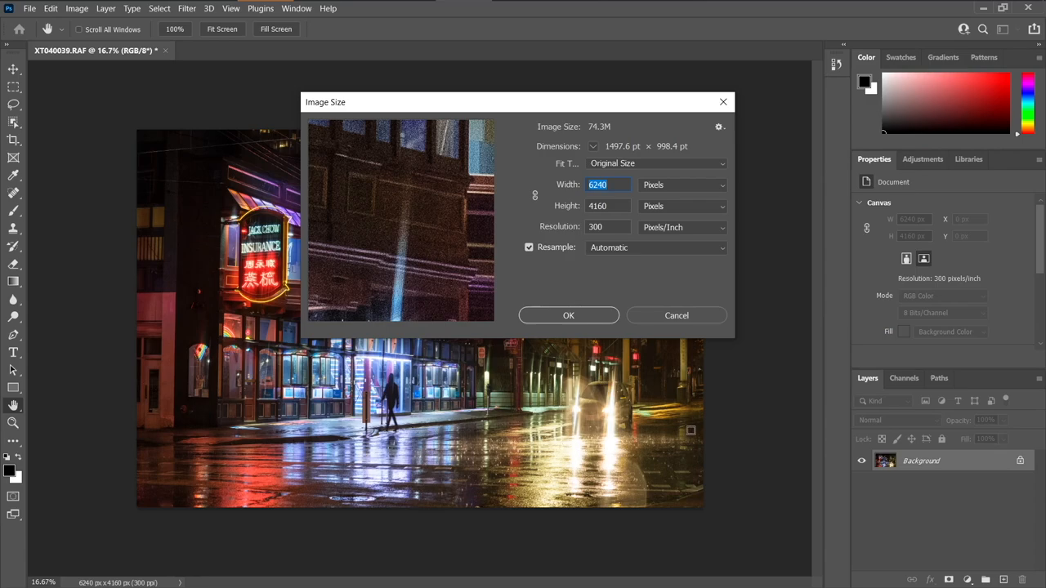